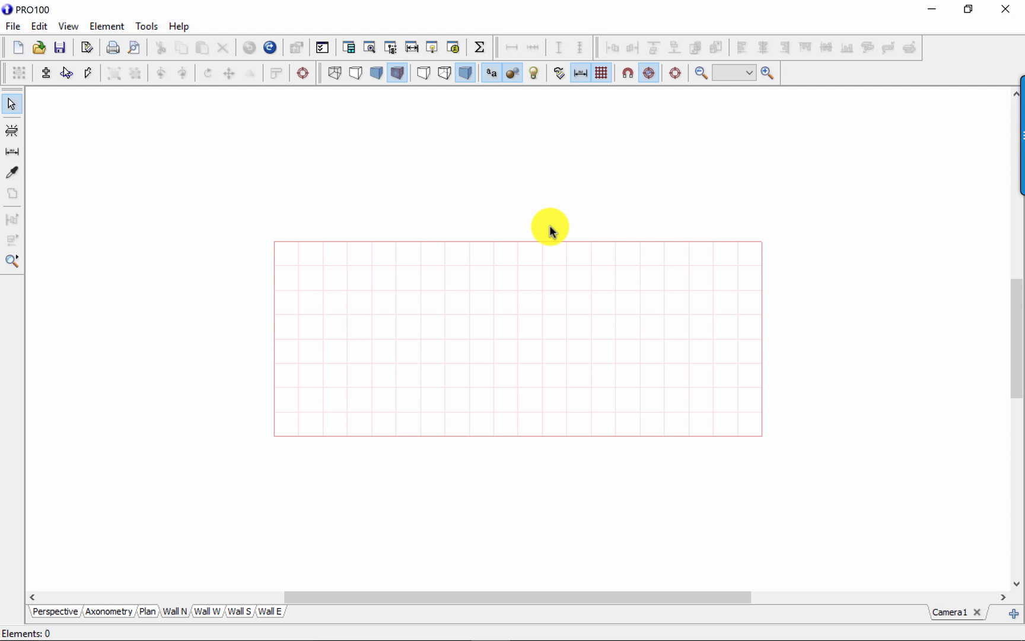
mouse_move(260, 105)
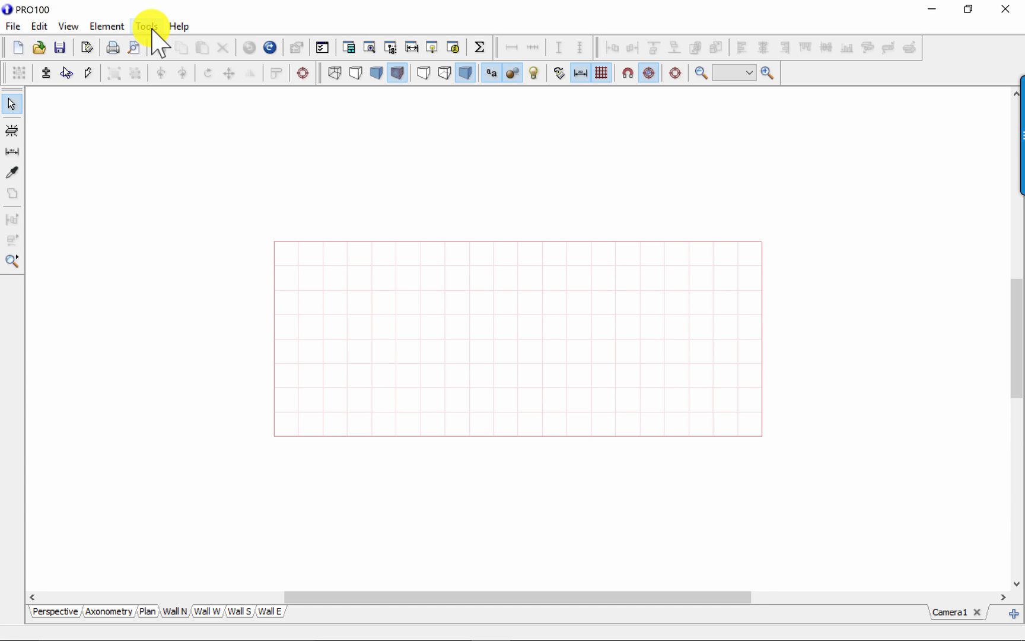
Open the American Frame cabinet catalog and dock it on the right side.
left_click(146, 26)
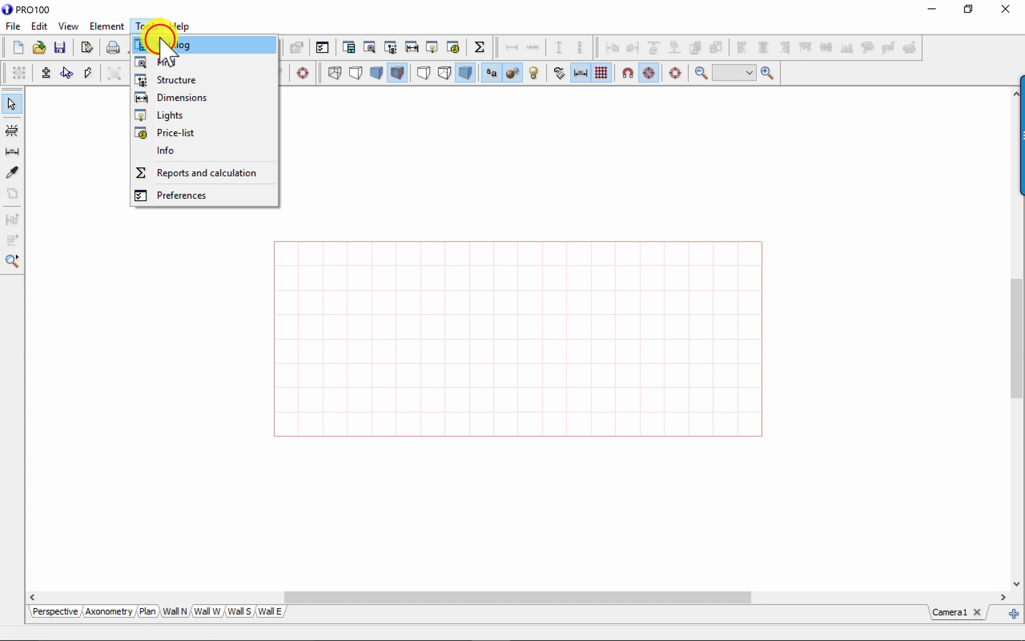
left_click(173, 44)
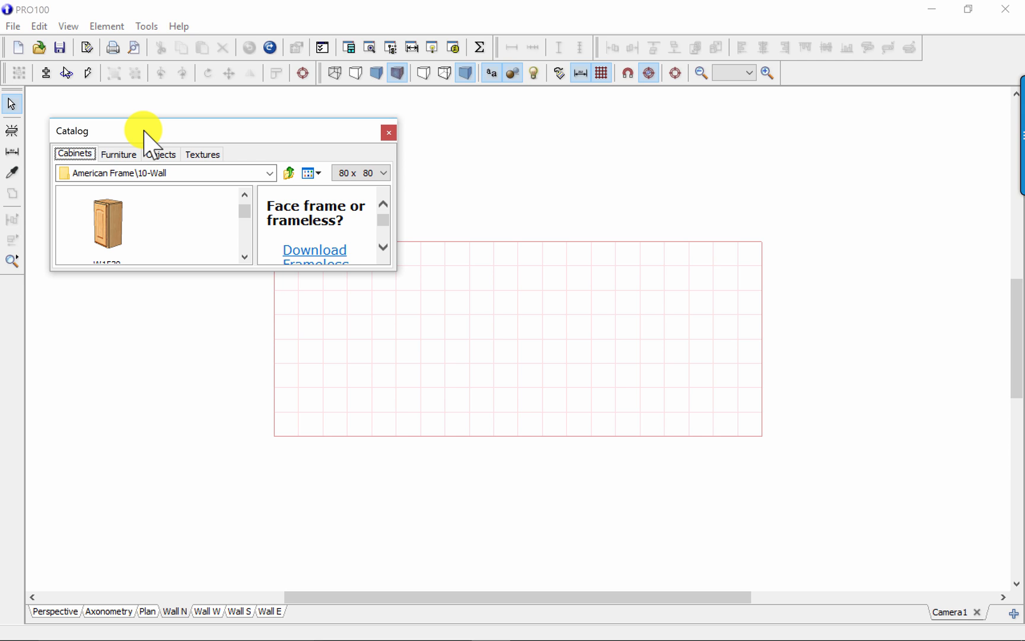
mouse_move(128, 141)
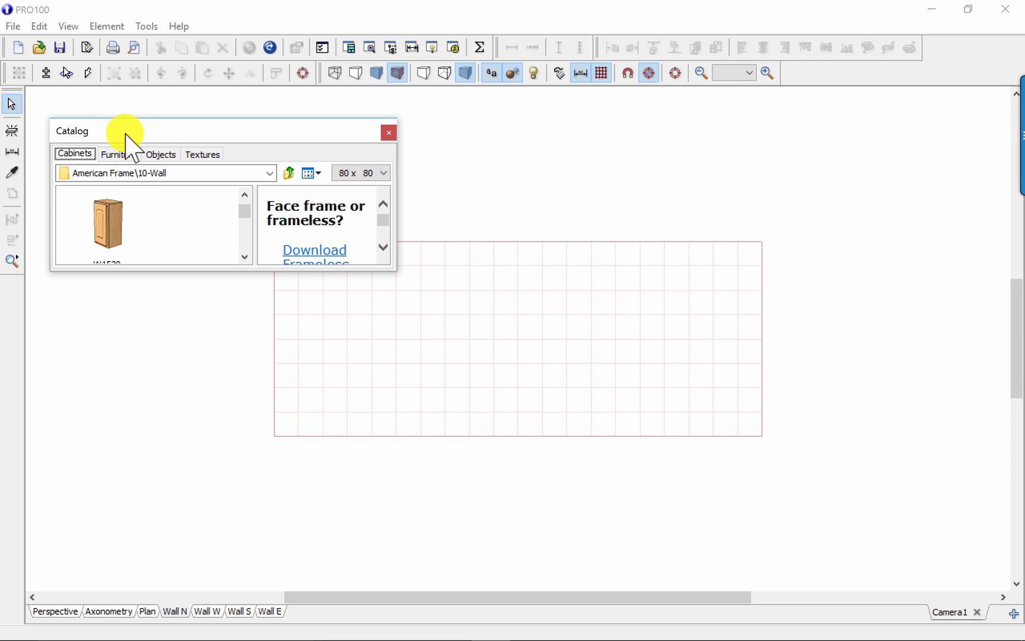
left_click(498, 248)
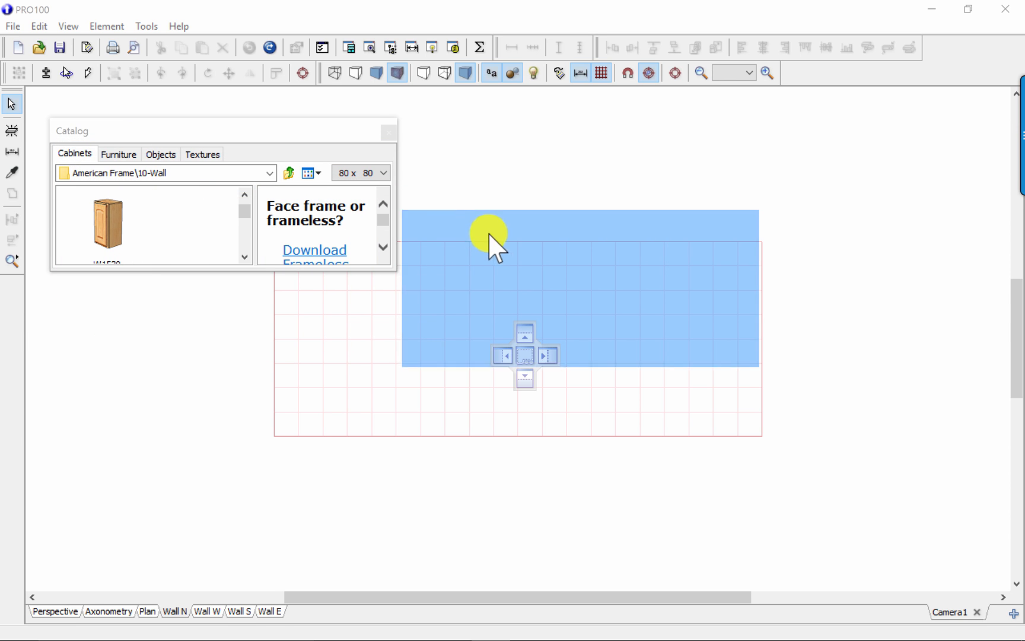
left_click_drag(497, 245, 523, 359)
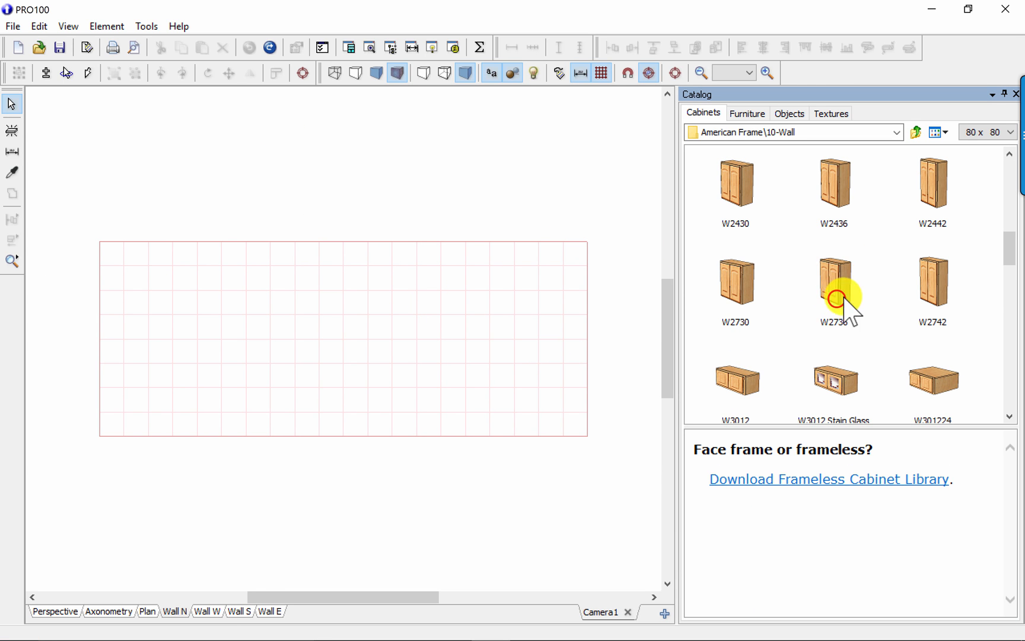
Find W302424 in the 10-Wall catalog and drop it at the top of the elevation.
scroll("down", 3)
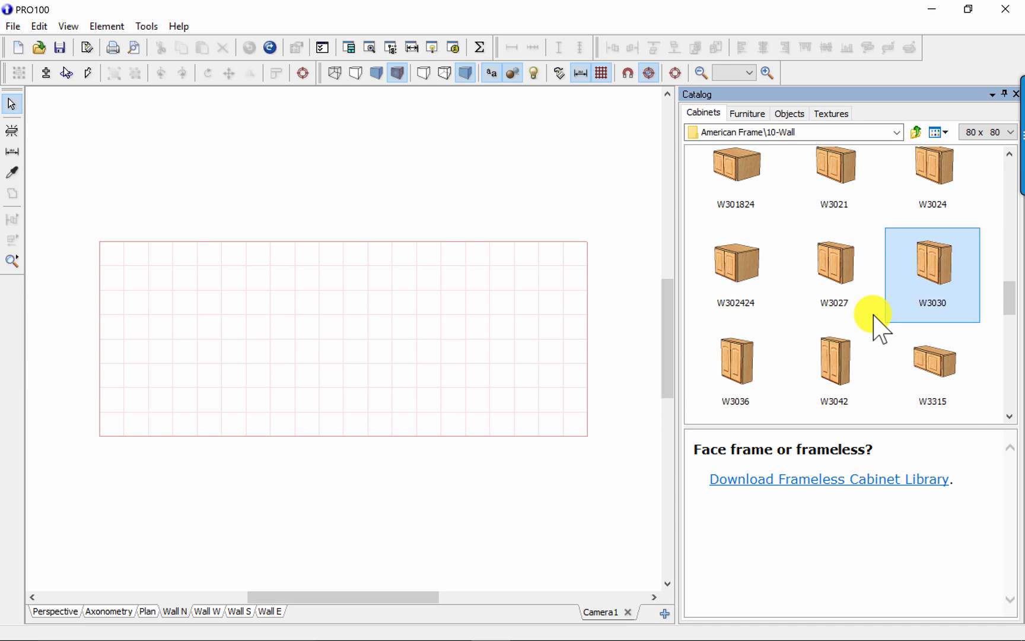
scroll("down", 3)
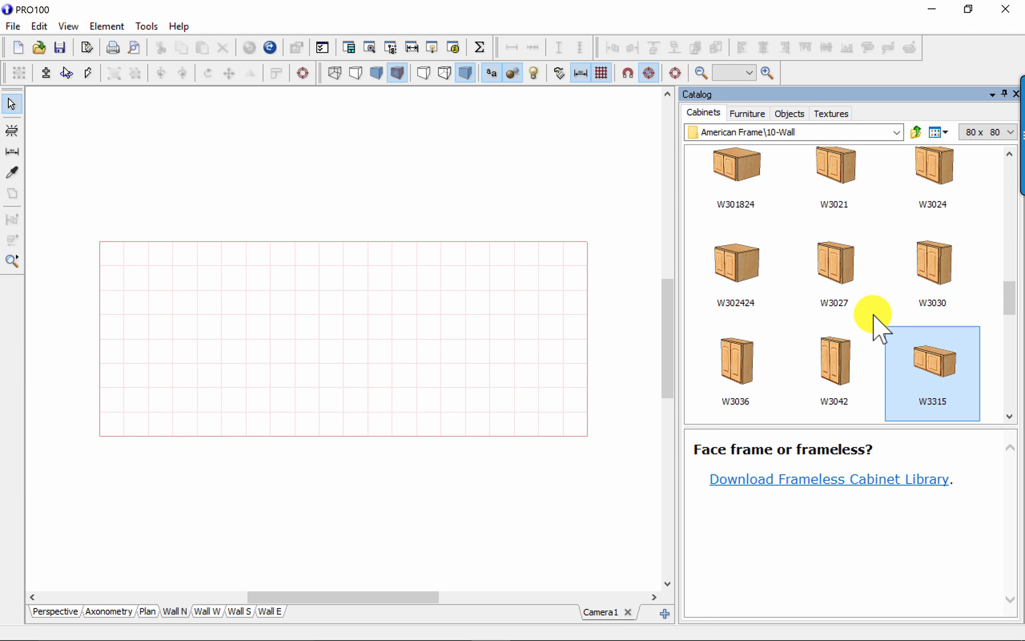
scroll("down", 3)
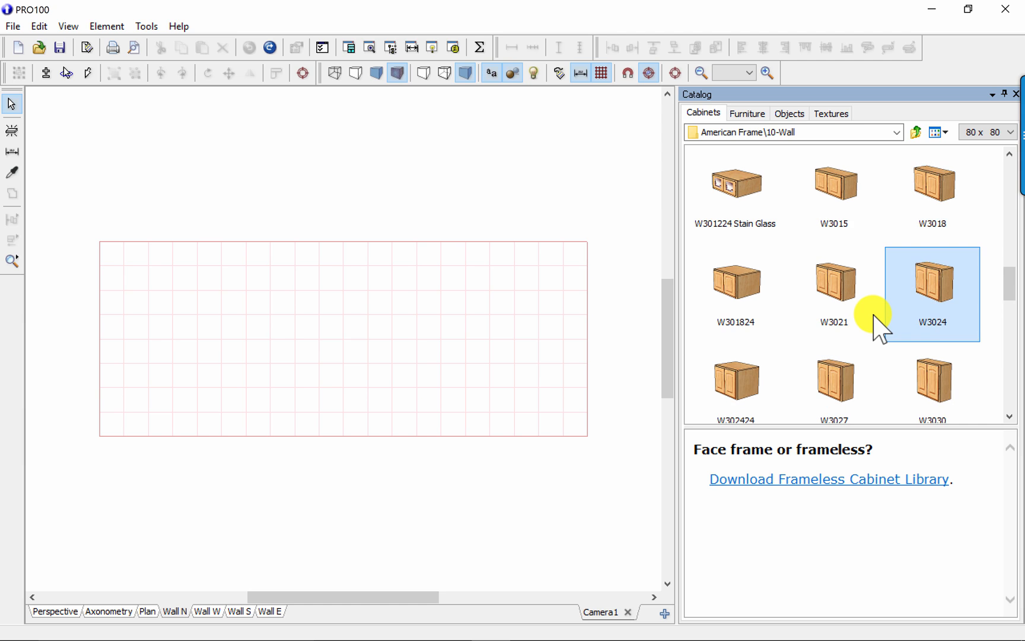
left_click(734, 281)
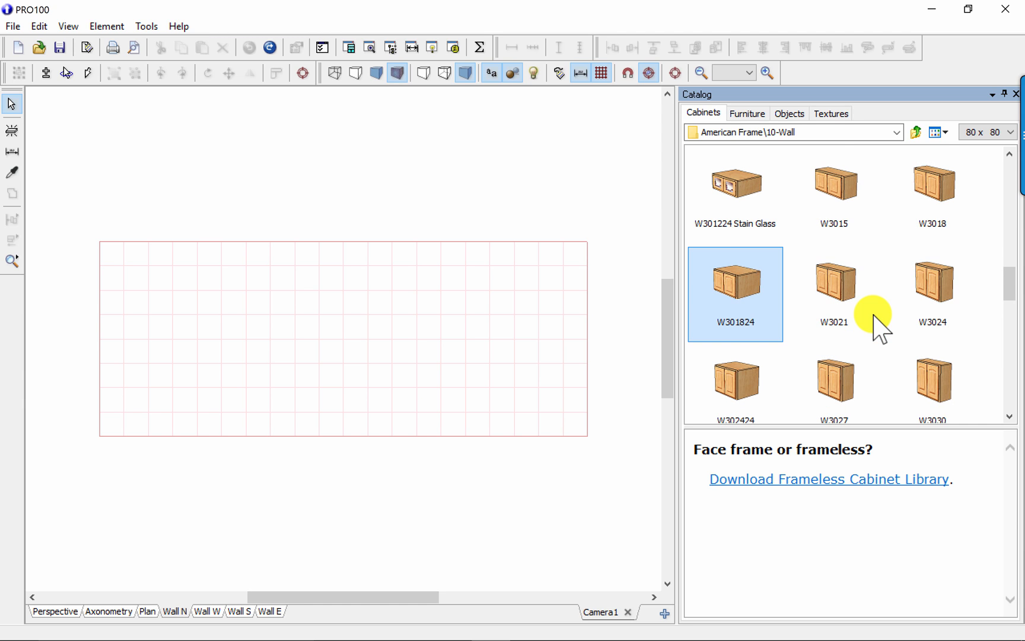
scroll("down", 3)
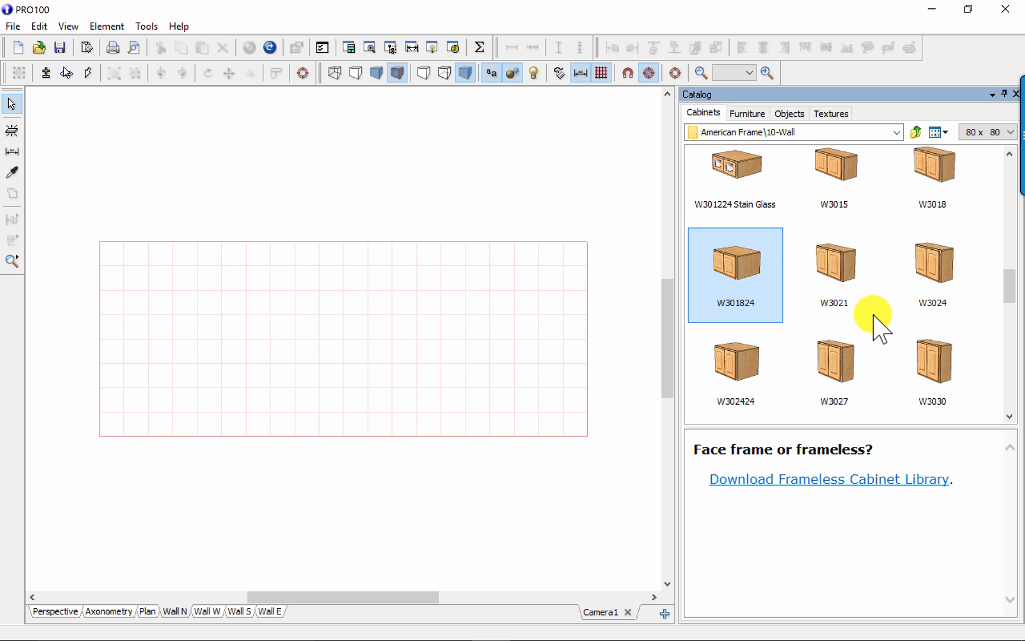
left_click(734, 360)
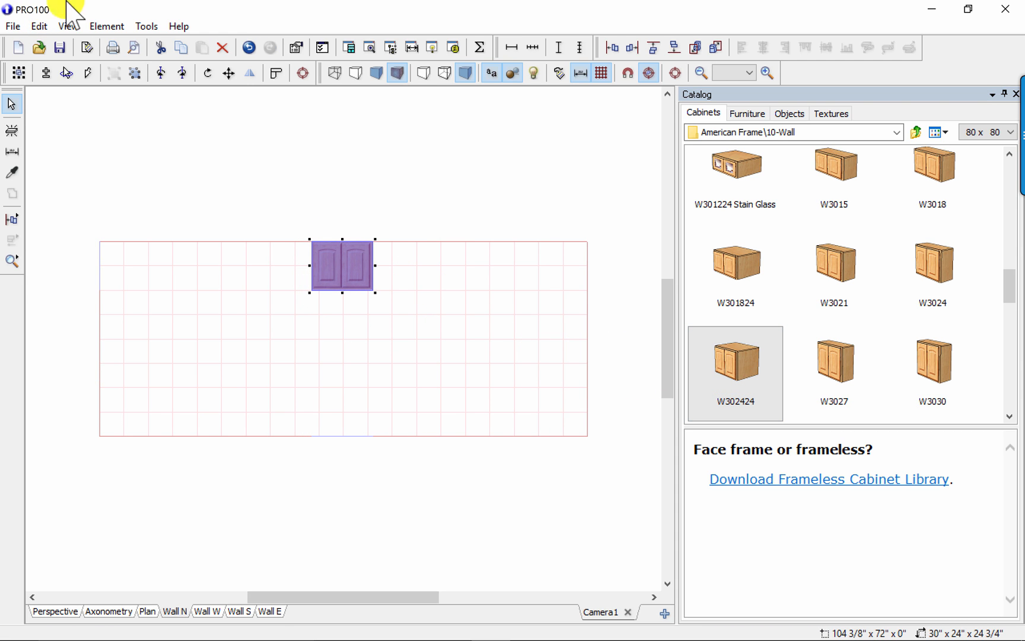
Expand W302424 > Face Frame in Structure and select the Left and Right Stiles.
left_click(146, 26)
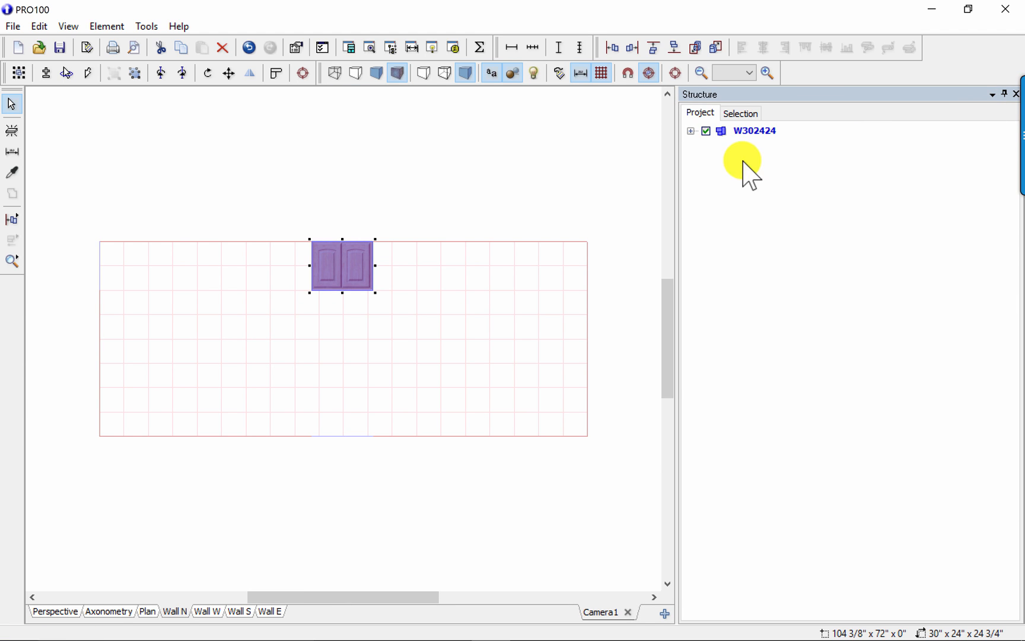
left_click(690, 131)
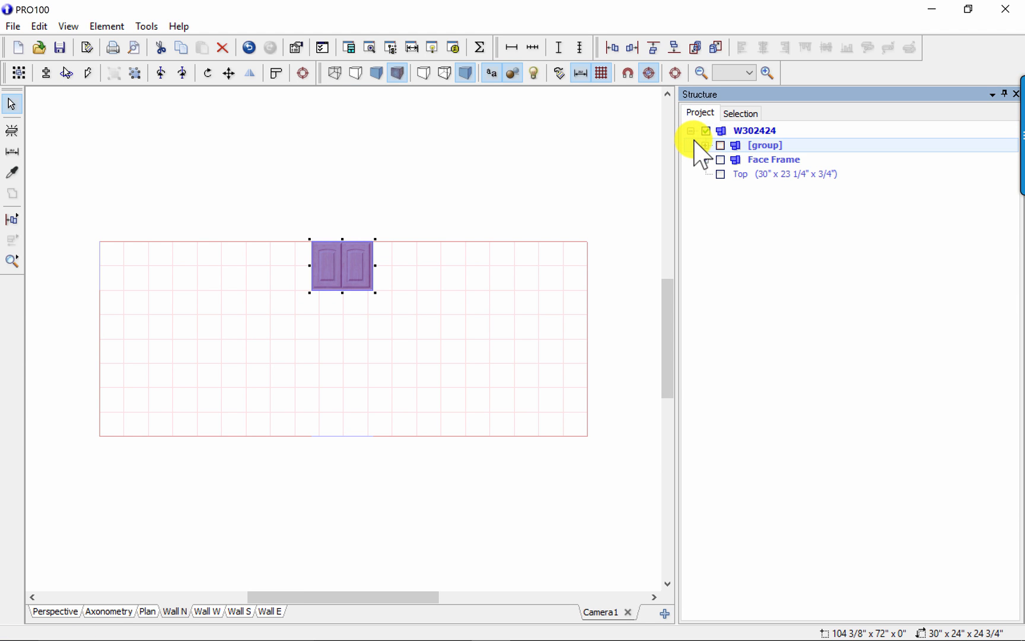
left_click(773, 159)
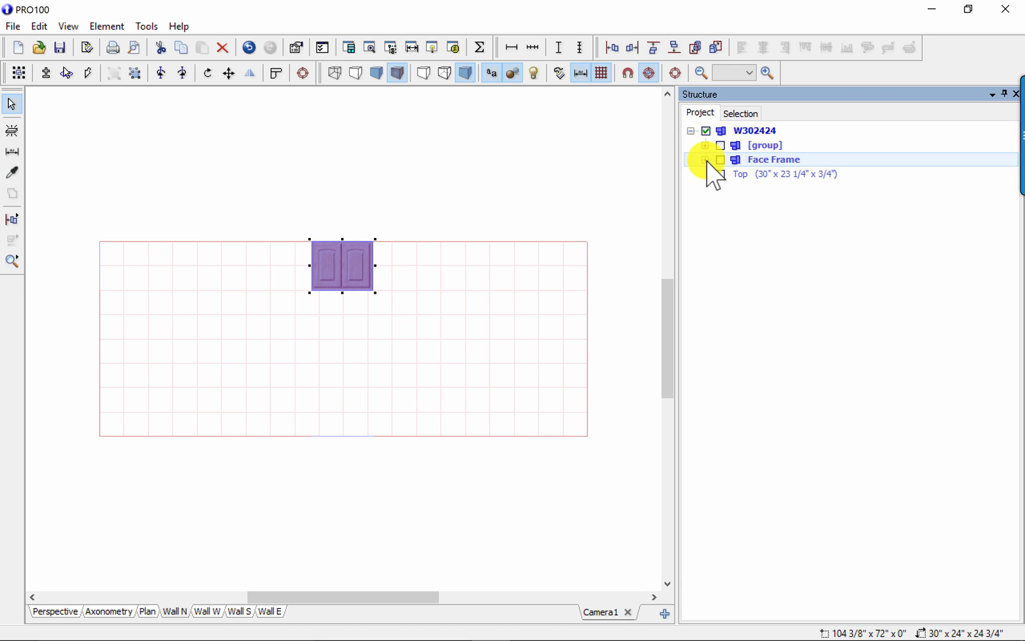
left_click(705, 159)
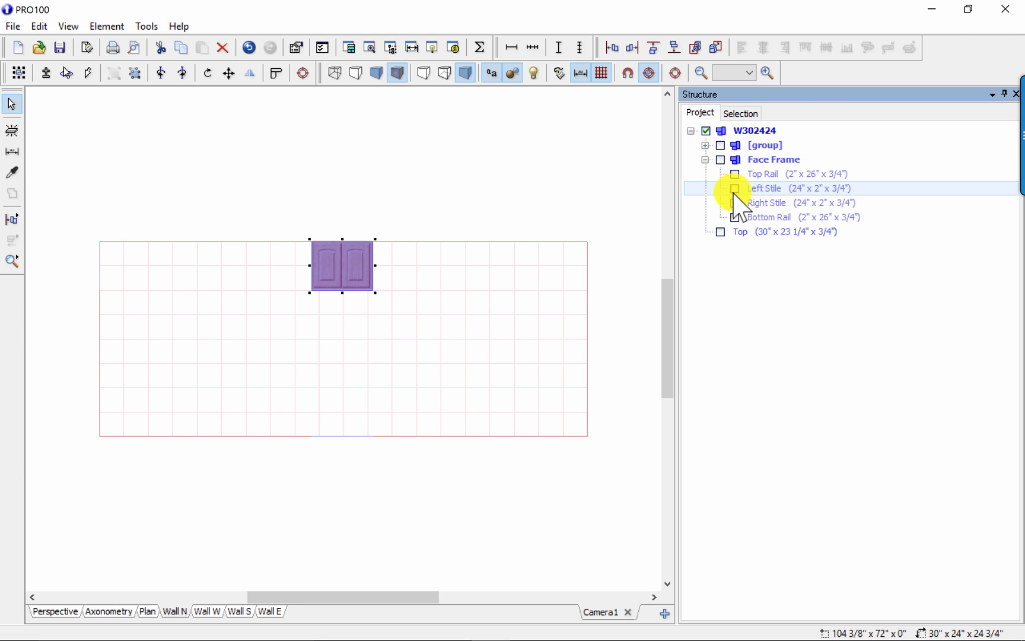
left_click(784, 203)
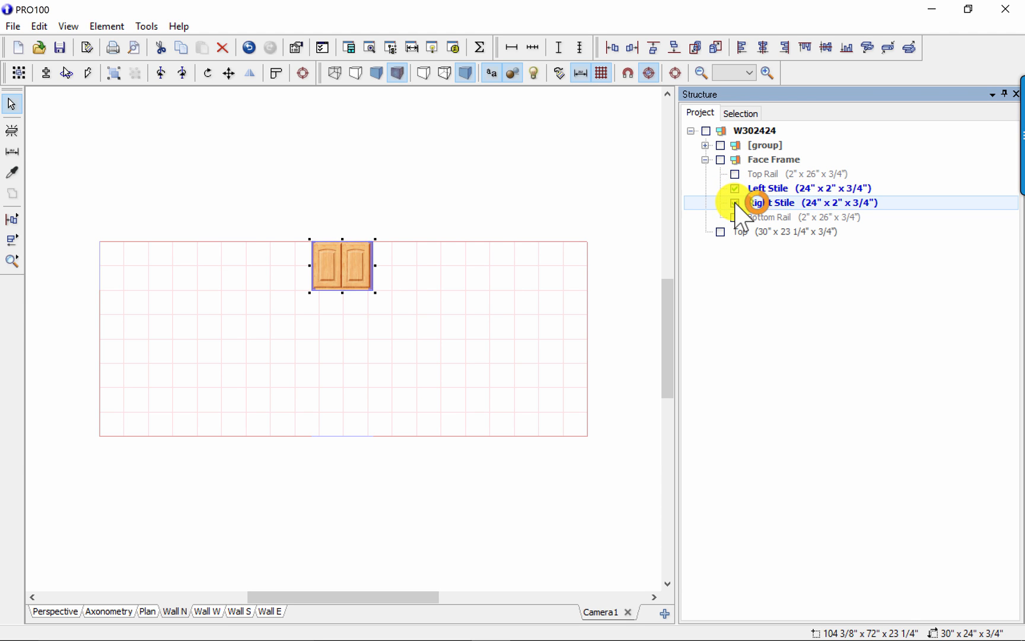
left_click(734, 202)
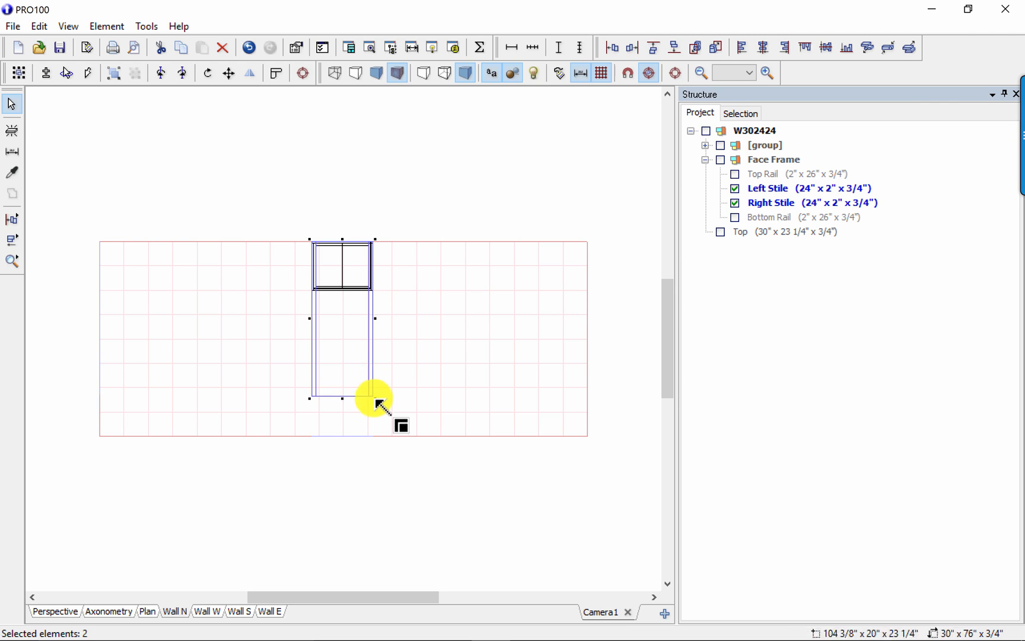
Stretch both face-frame stiles down to the floor line, making them 96 inches long.
left_click_drag(376, 399, 376, 438)
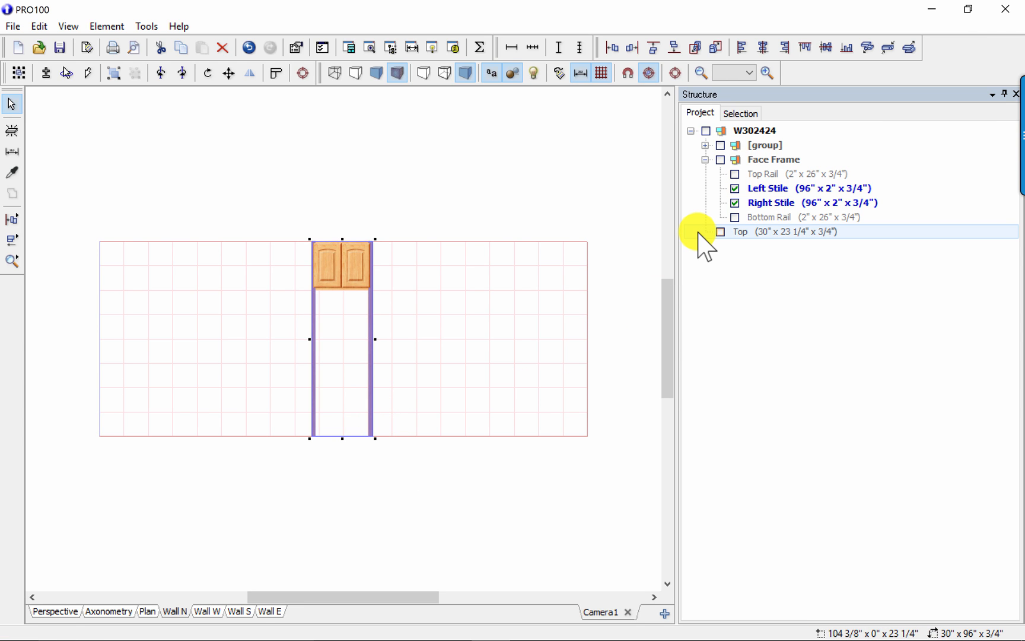
left_click(773, 159)
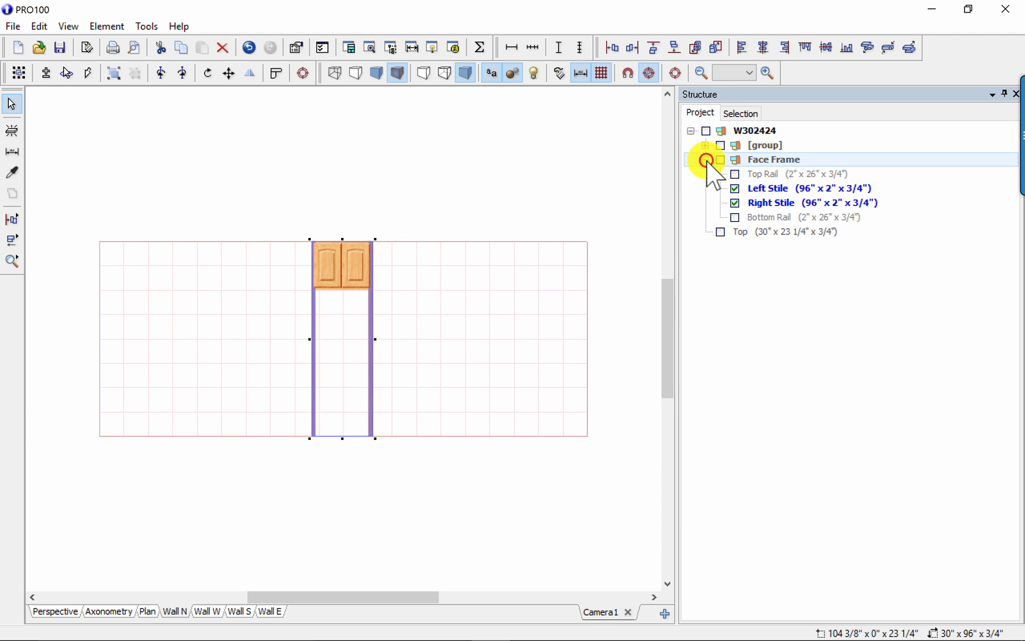
Select the Box's Left and Right Panels and stretch them to the floor, 95 1/4 inches.
left_click(706, 146)
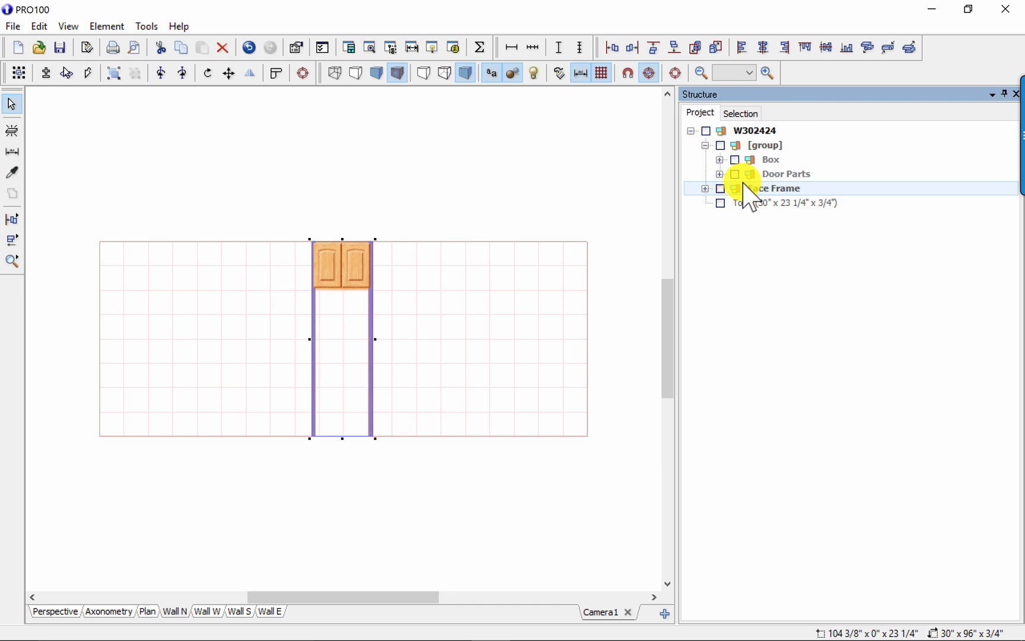
left_click(719, 160)
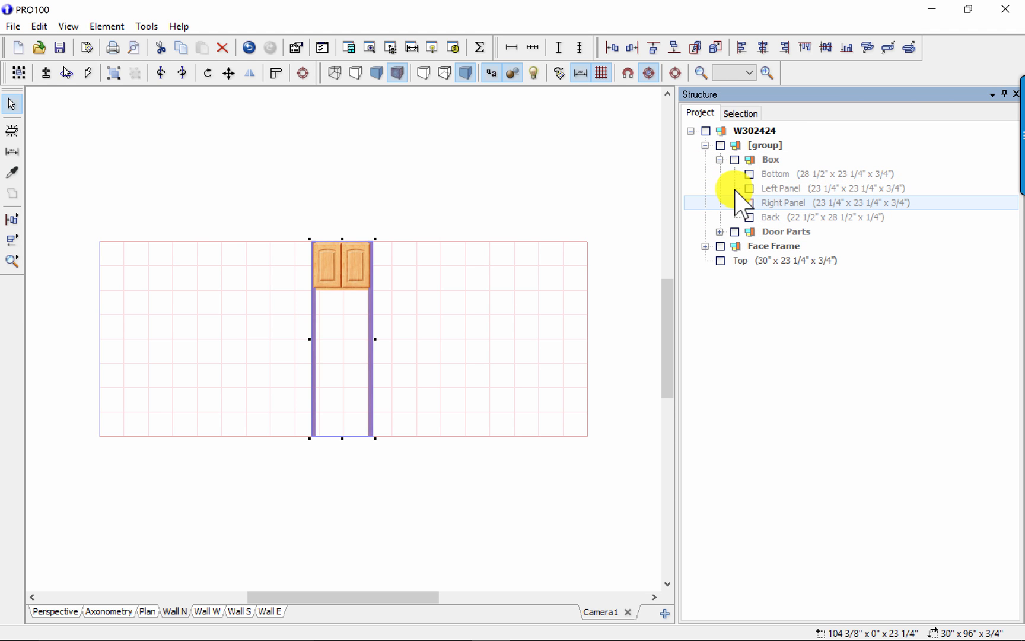
left_click(781, 188)
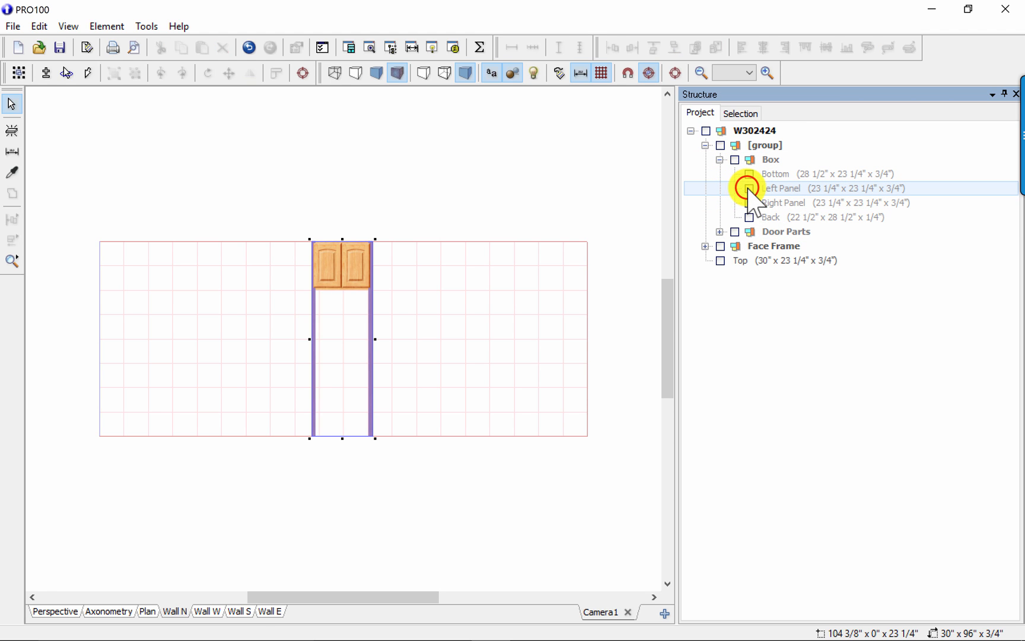
left_click(788, 202)
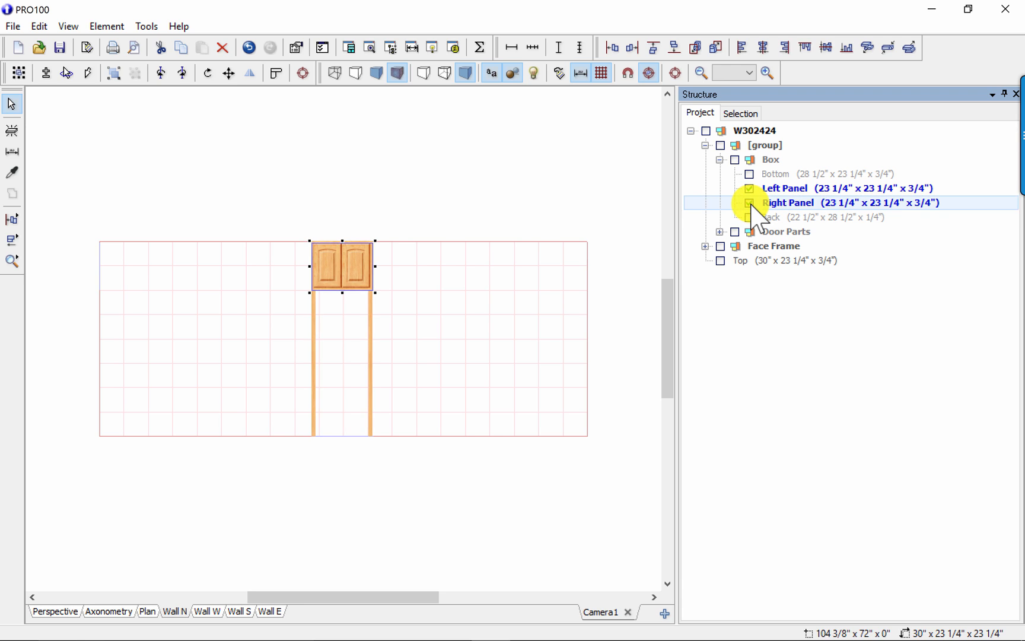
left_click(748, 202)
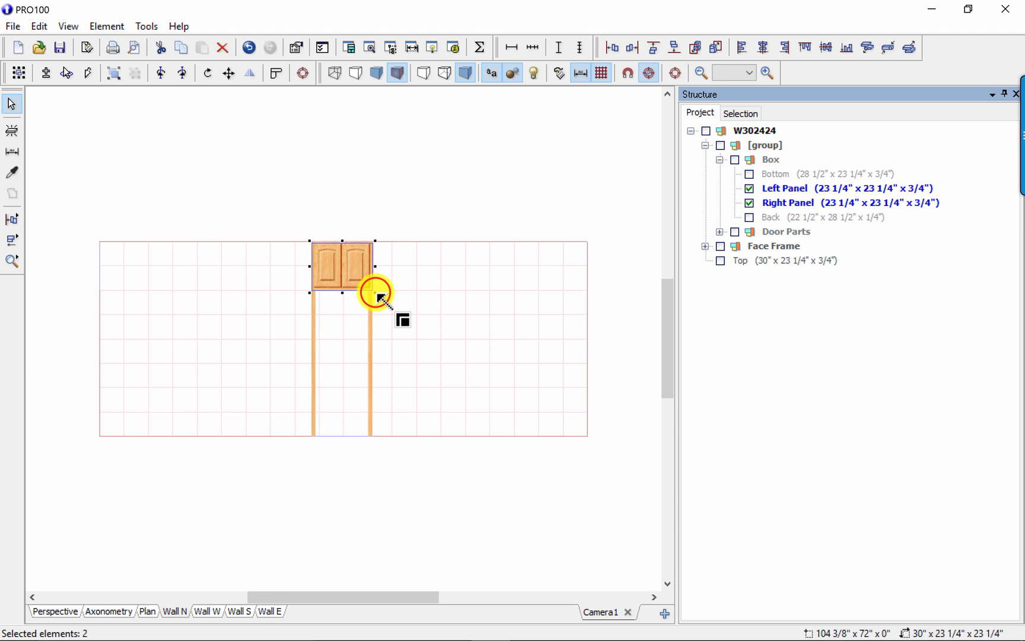
left_click_drag(380, 294, 377, 353)
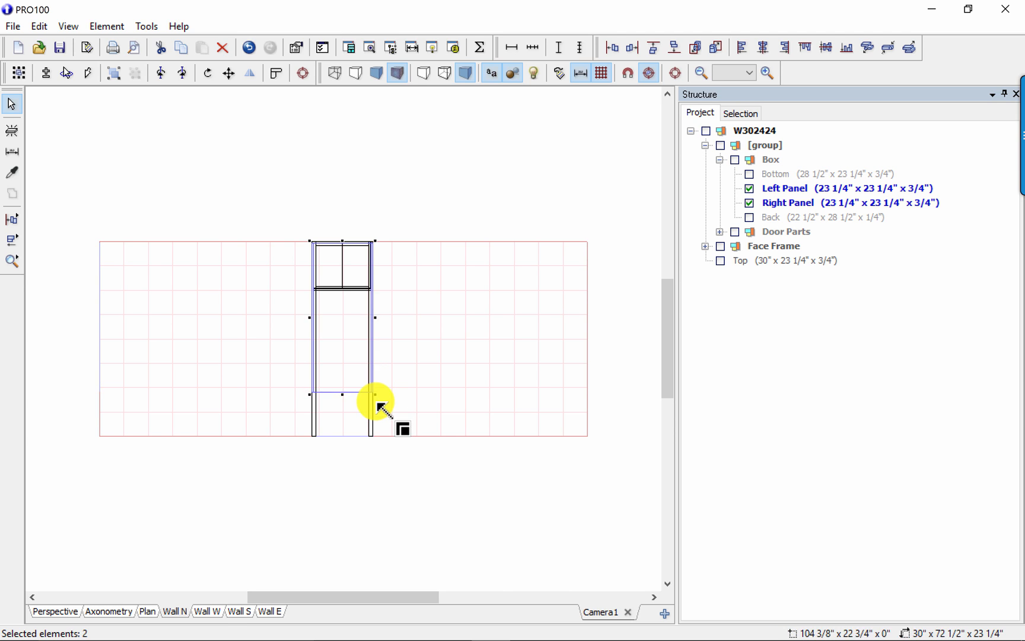
left_click_drag(376, 394, 376, 479)
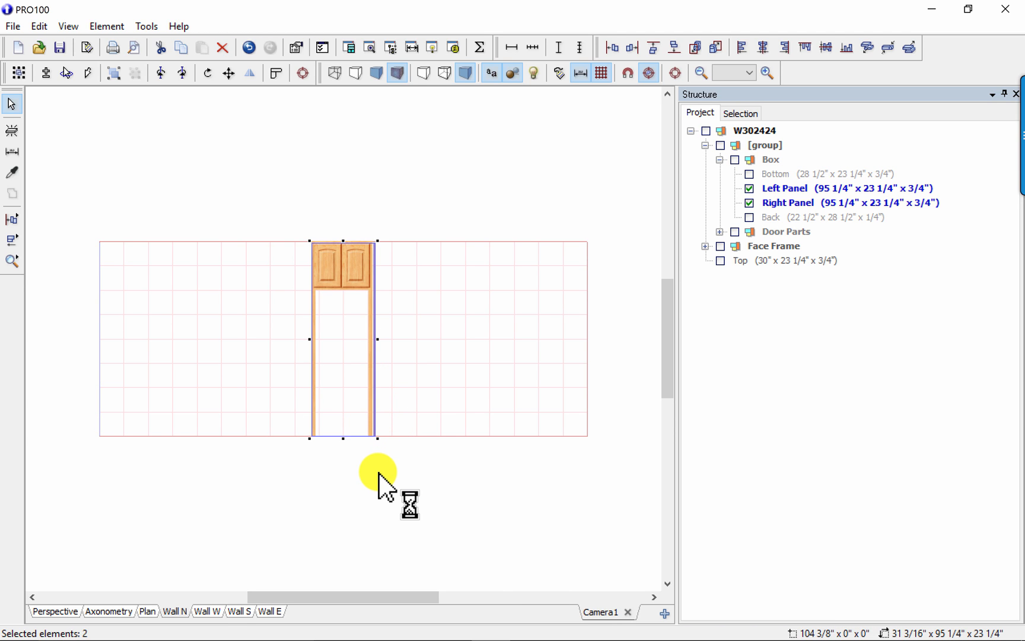